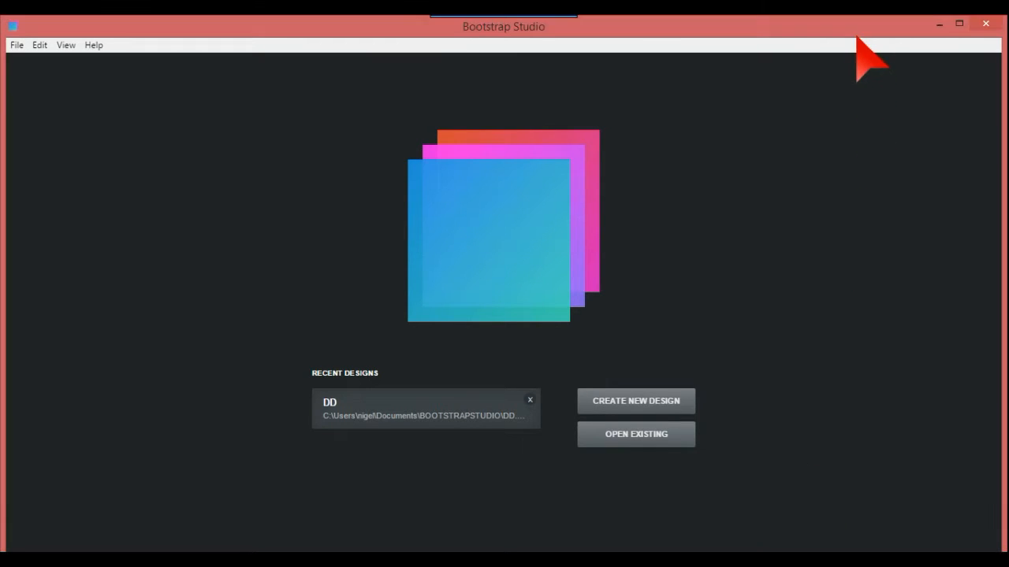
mouse_move(884, 219)
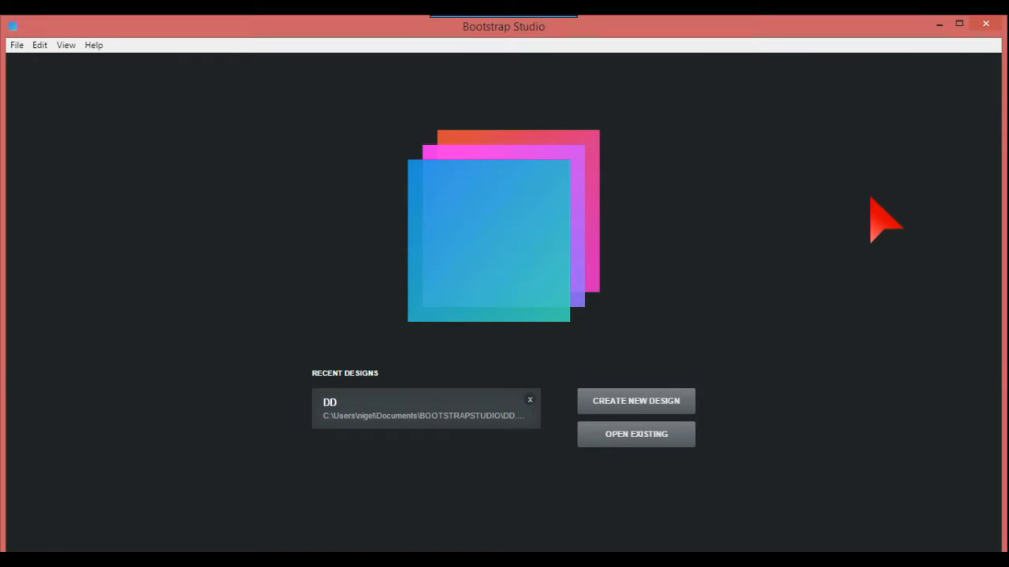
mouse_move(636, 401)
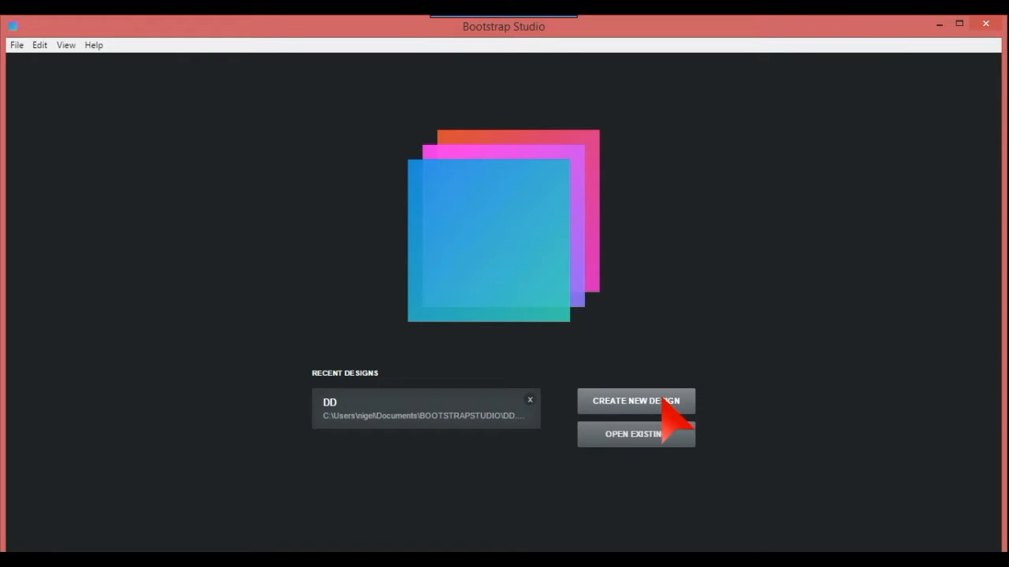
- Create a new blank design named 'Bottom'
left_click(635, 401)
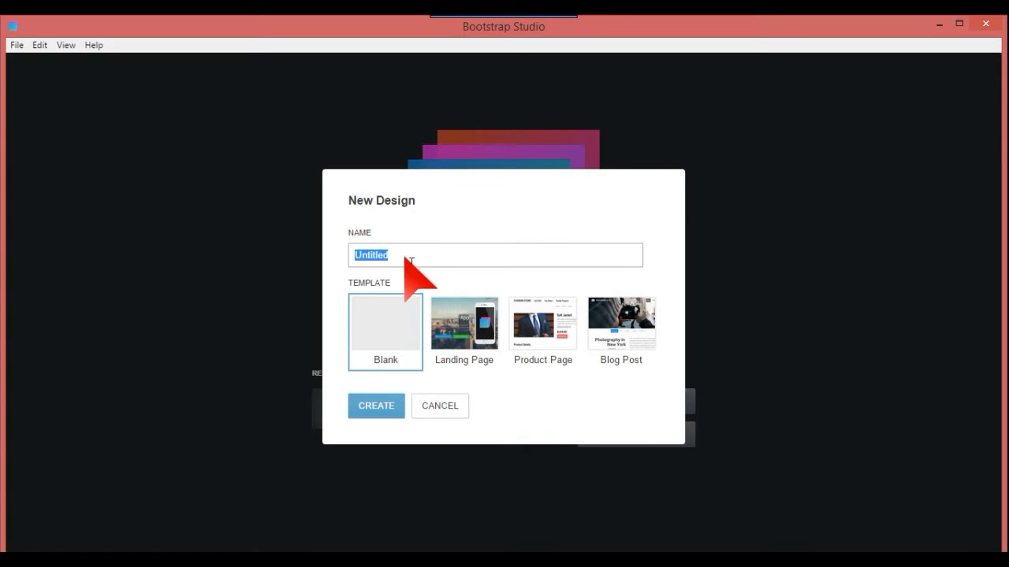
type("Bottom")
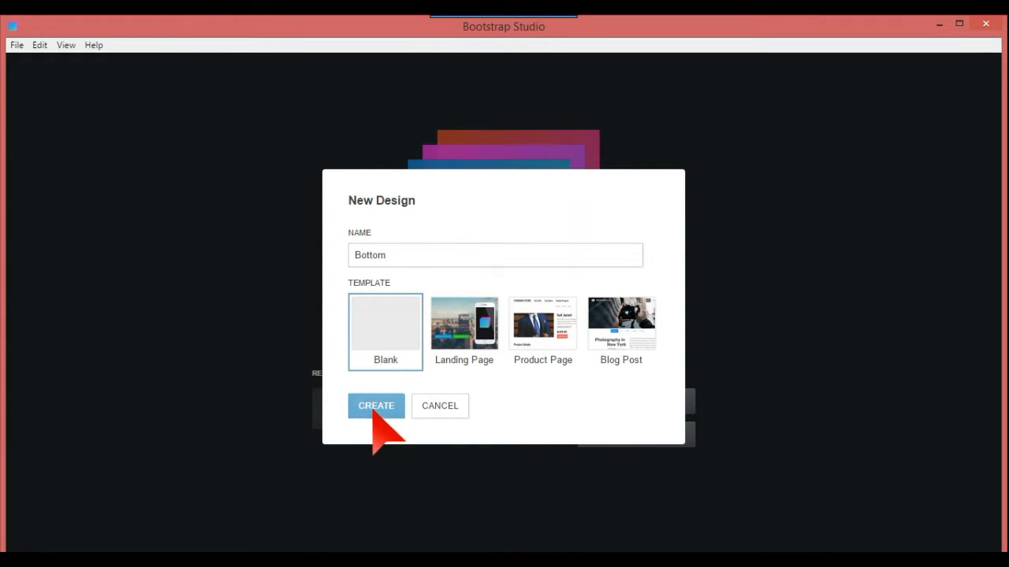
left_click(376, 406)
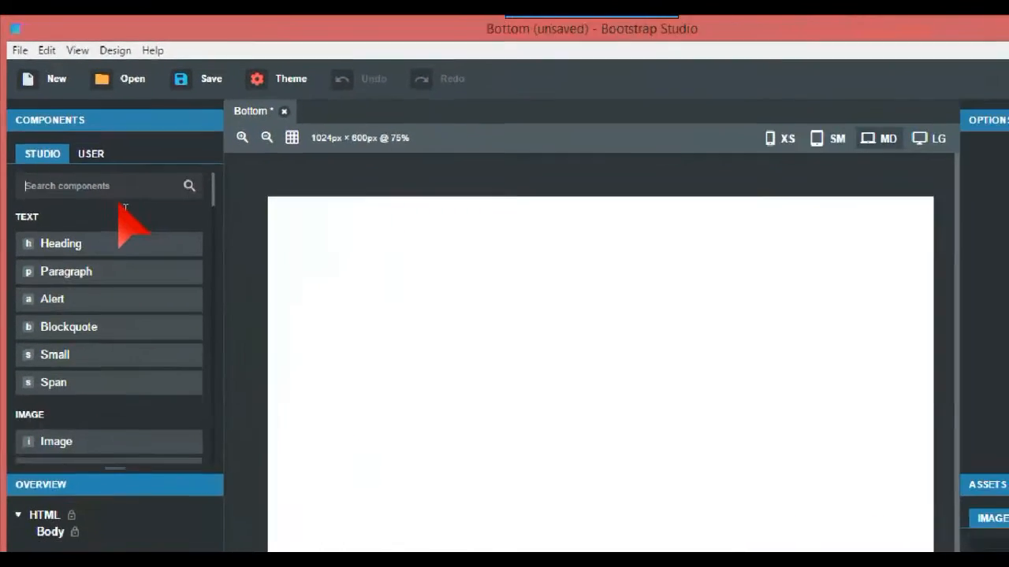
- Add a full-width Column to the page and duplicate it so two columns are stacked
type("co")
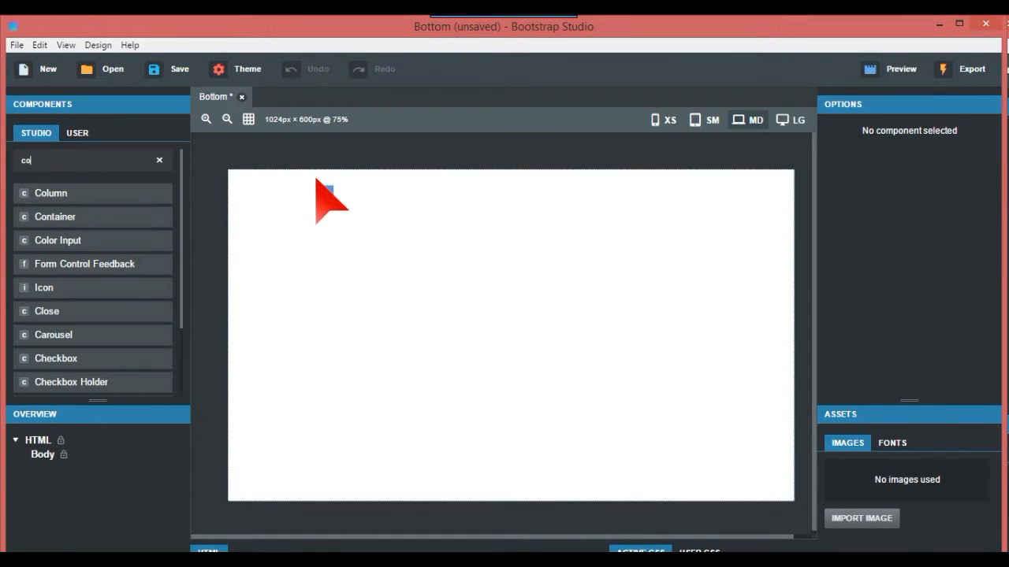
right_click(331, 193)
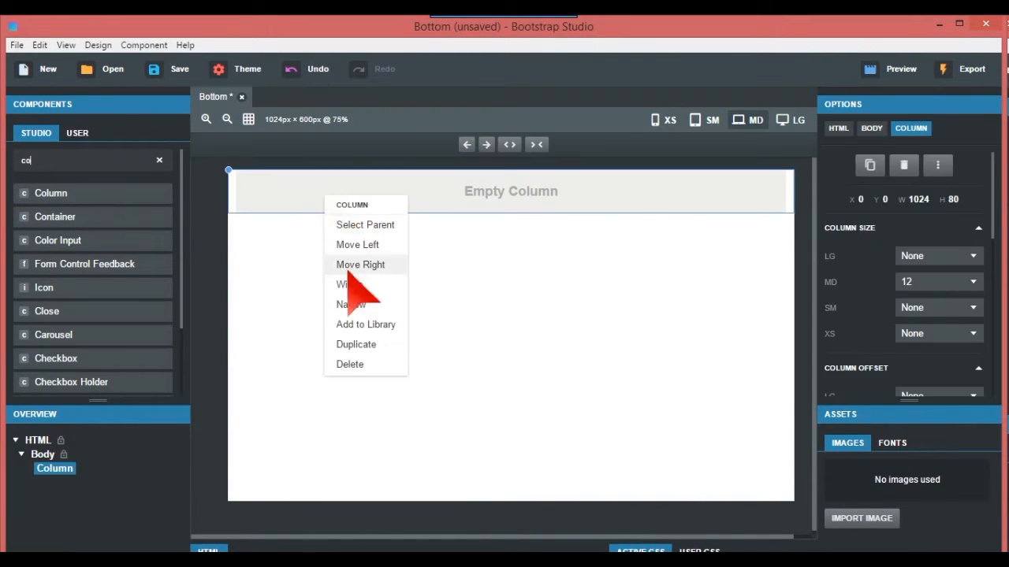
left_click(356, 344)
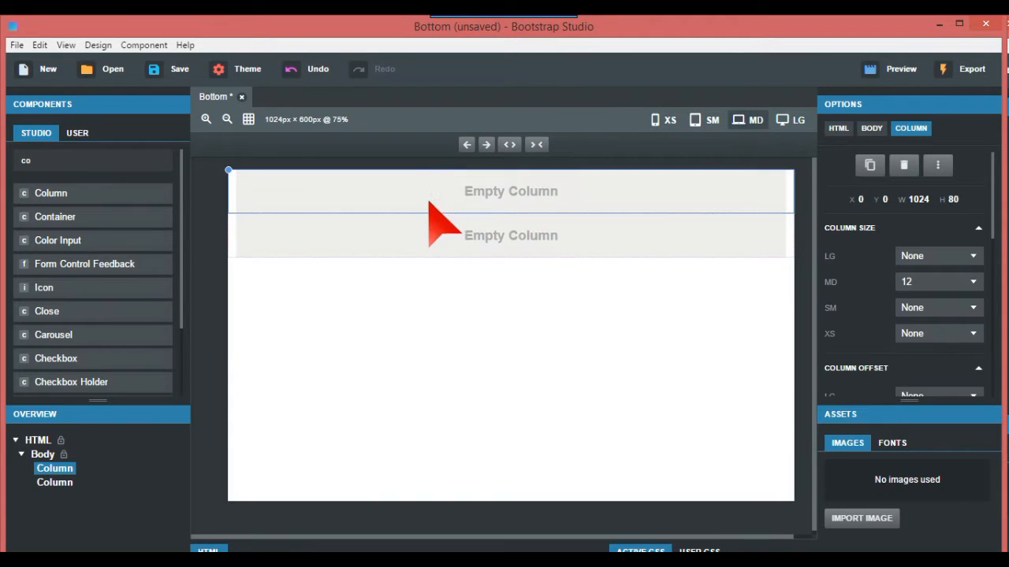
mouse_move(547, 544)
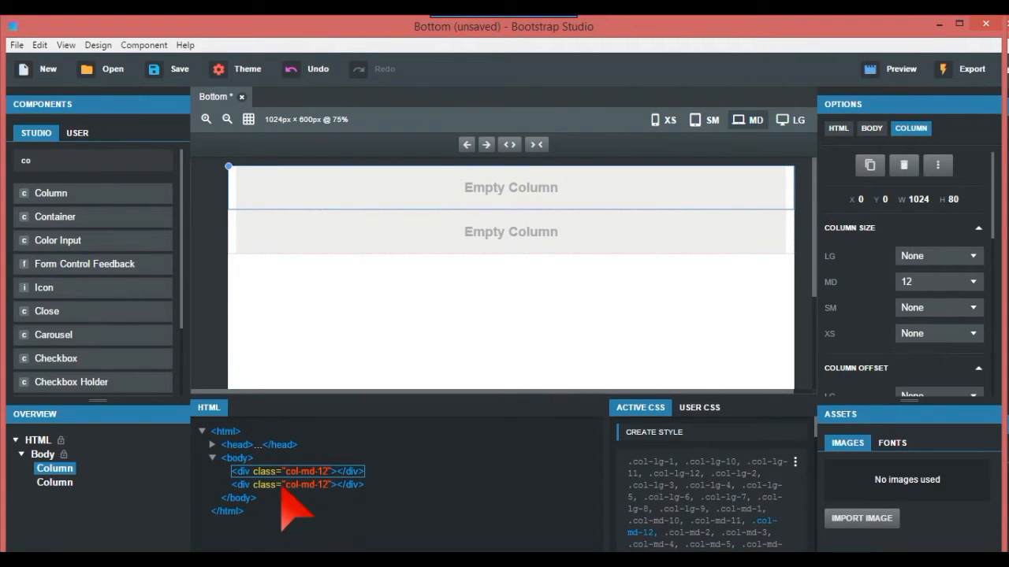
- Add the class 'top' to the first column via Edit Class & ID
right_click(296, 484)
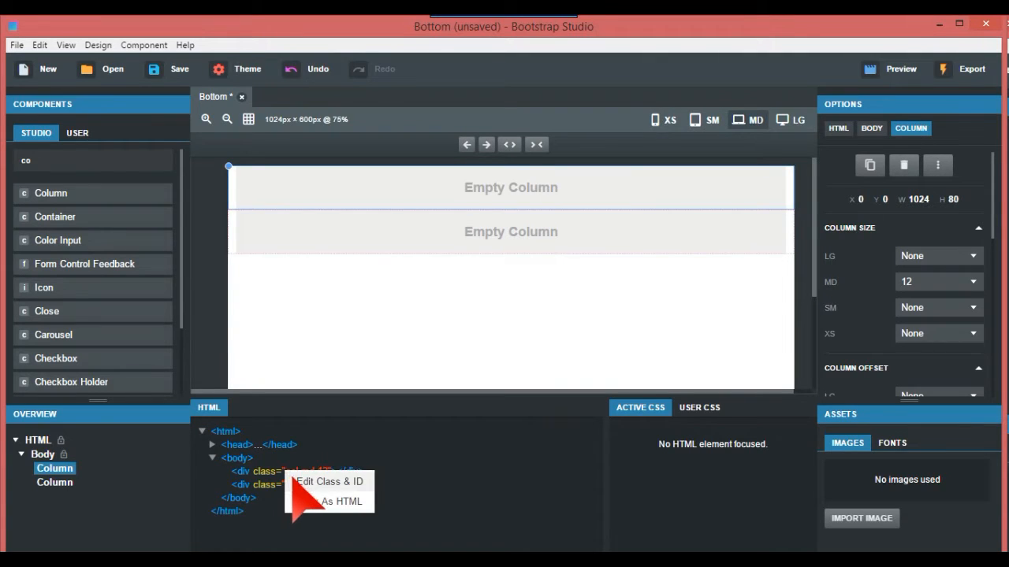
left_click(329, 481)
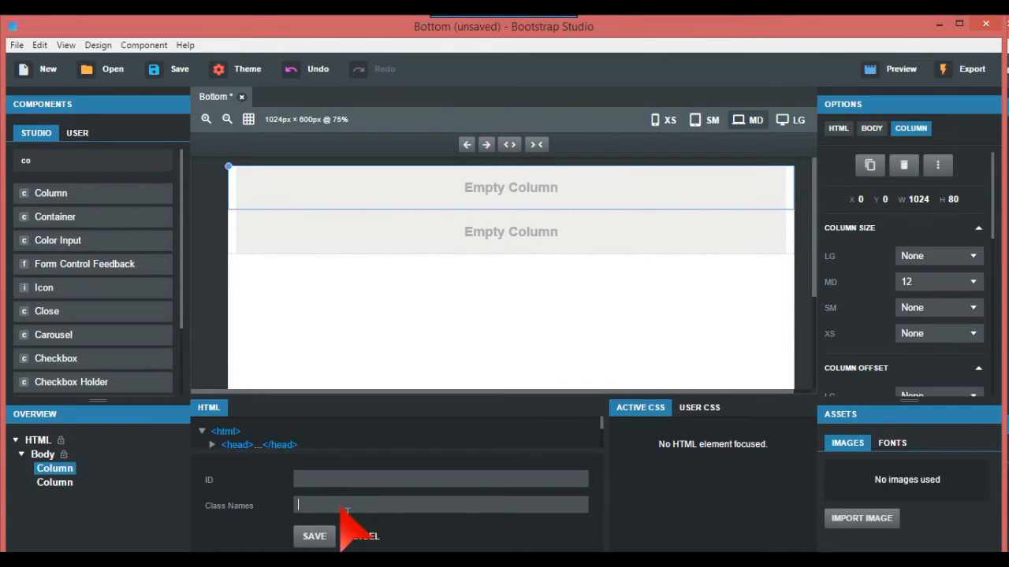
type("top")
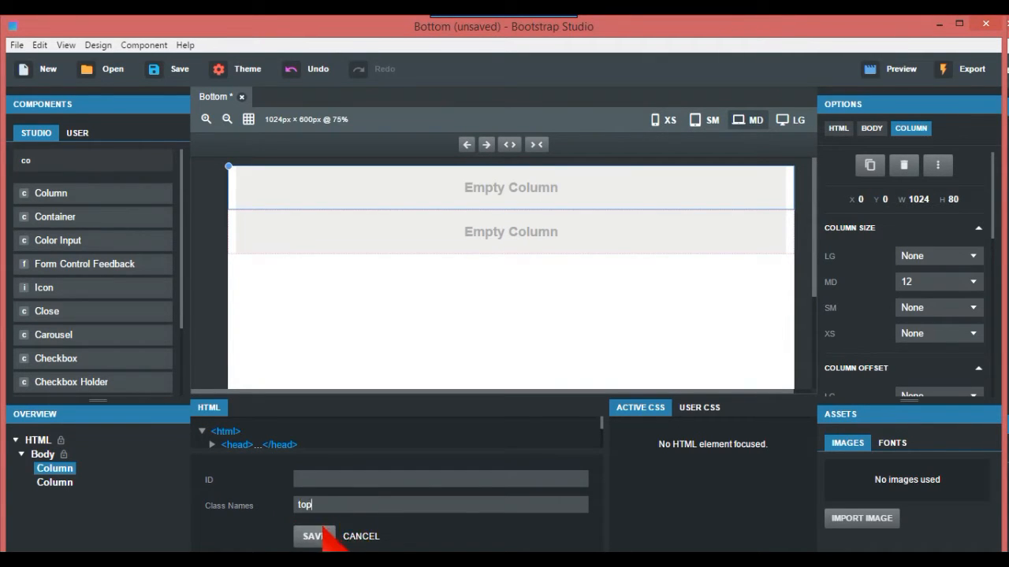
left_click(314, 537)
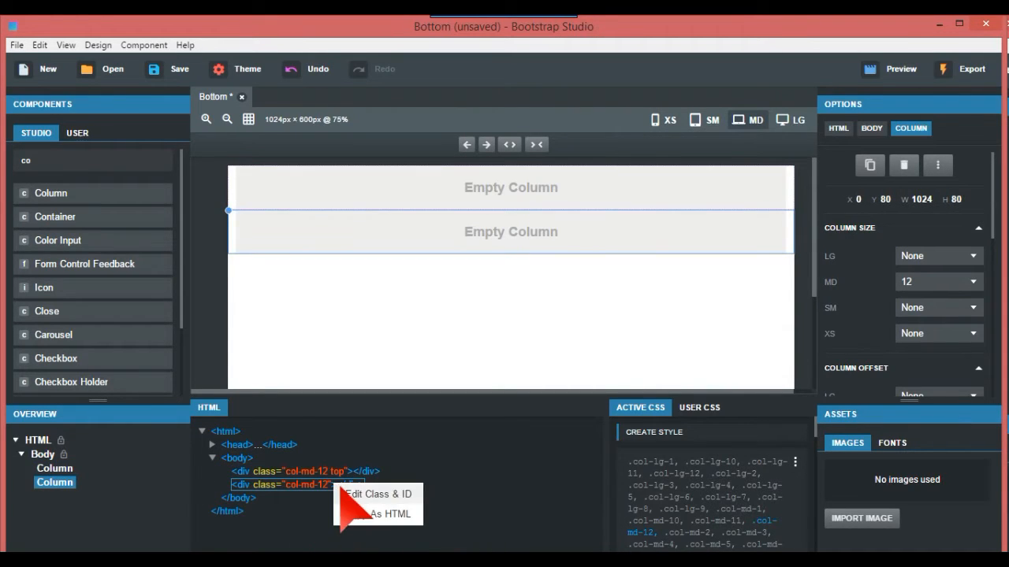
- Add the class 'bottom' to the second column
left_click(379, 494)
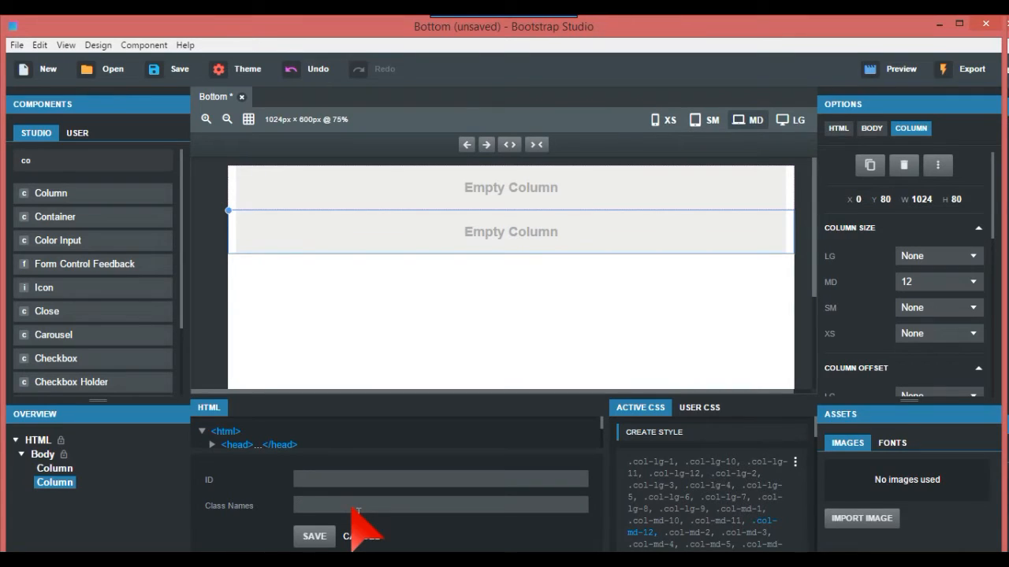
type("bottom")
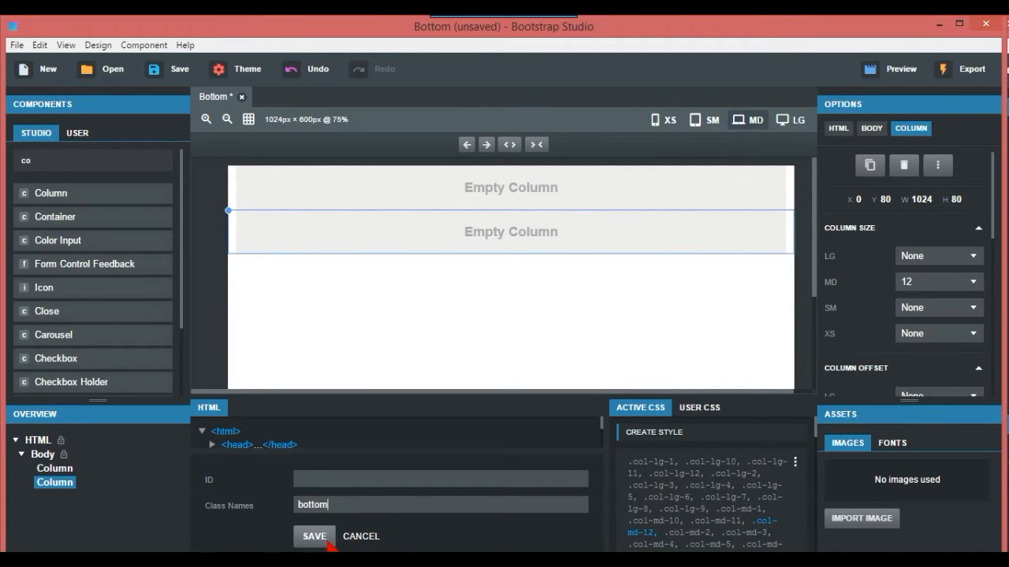
left_click(314, 536)
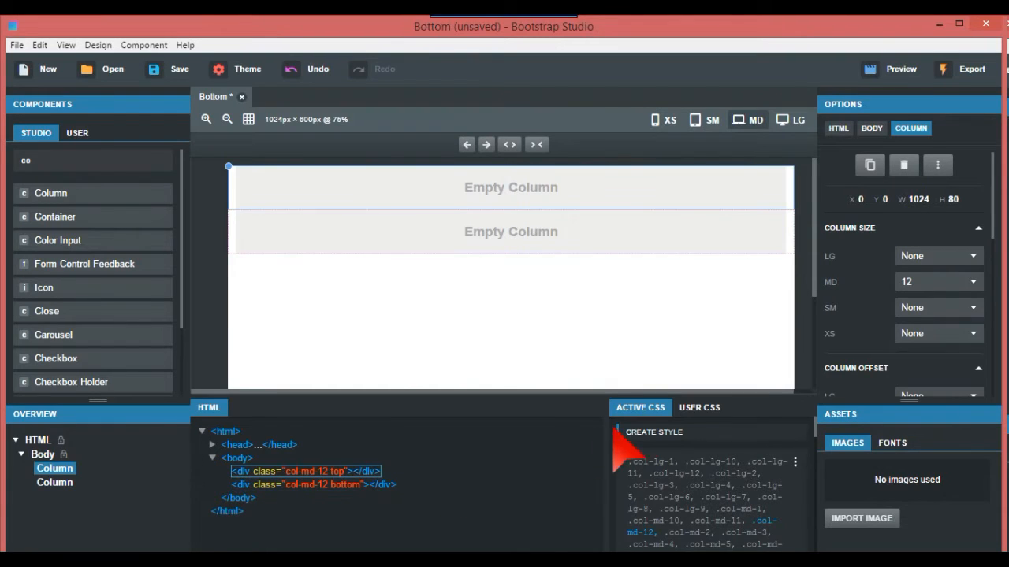
- Style div.col-md-12.top with background-color orange and div.col-md-12.bottom with background-color lime
left_click(653, 432)
type("b")
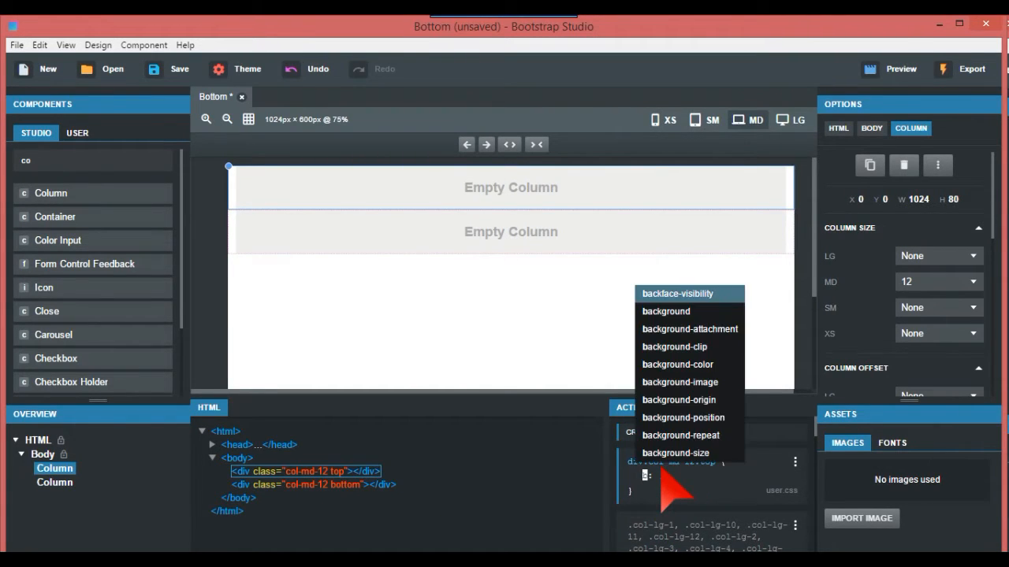
left_click(676, 364)
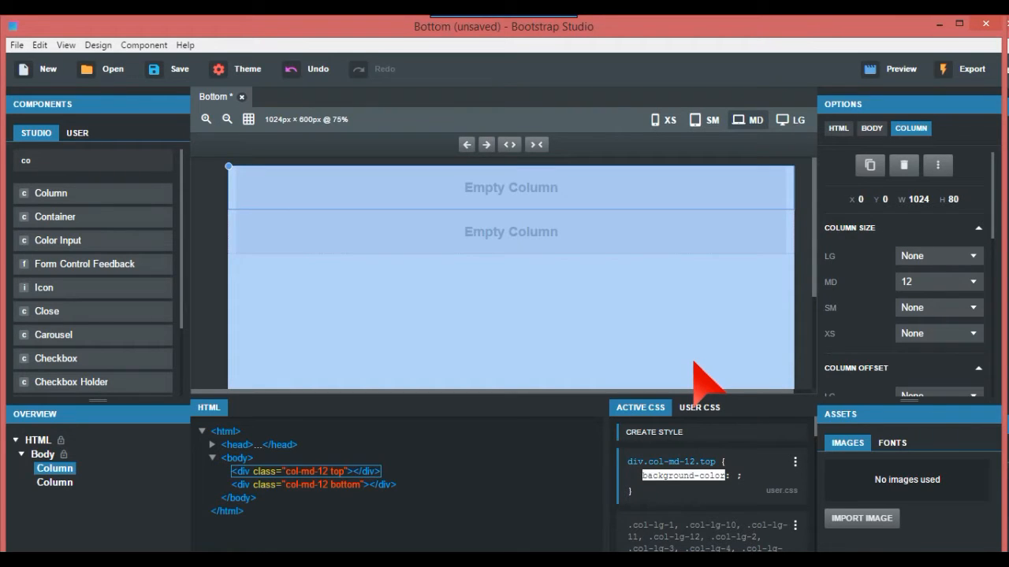
type("orange")
type("b")
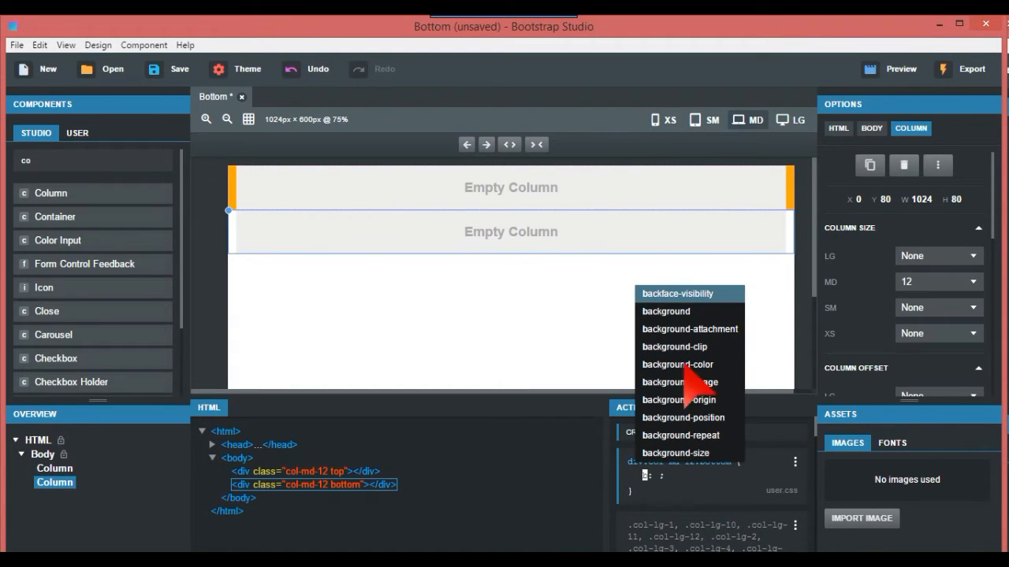
left_click(677, 364)
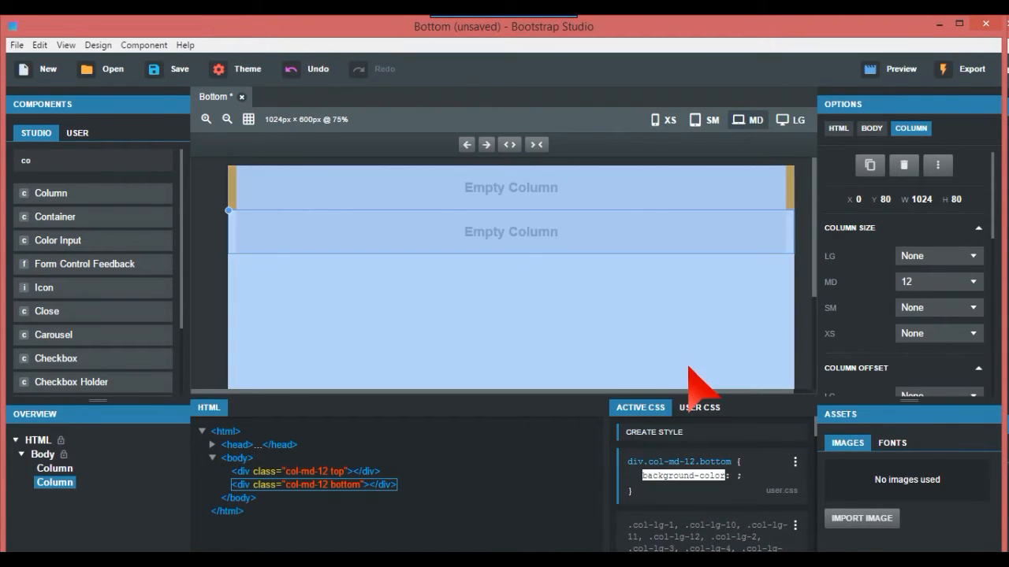
type("lime")
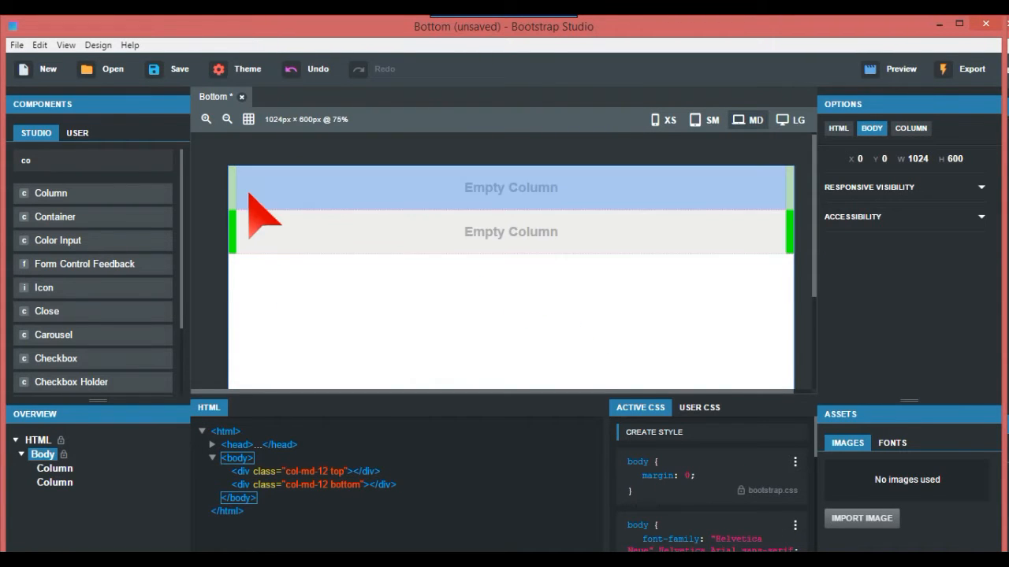
- Enable the live preview and dismiss the preview information dialog
left_click(890, 69)
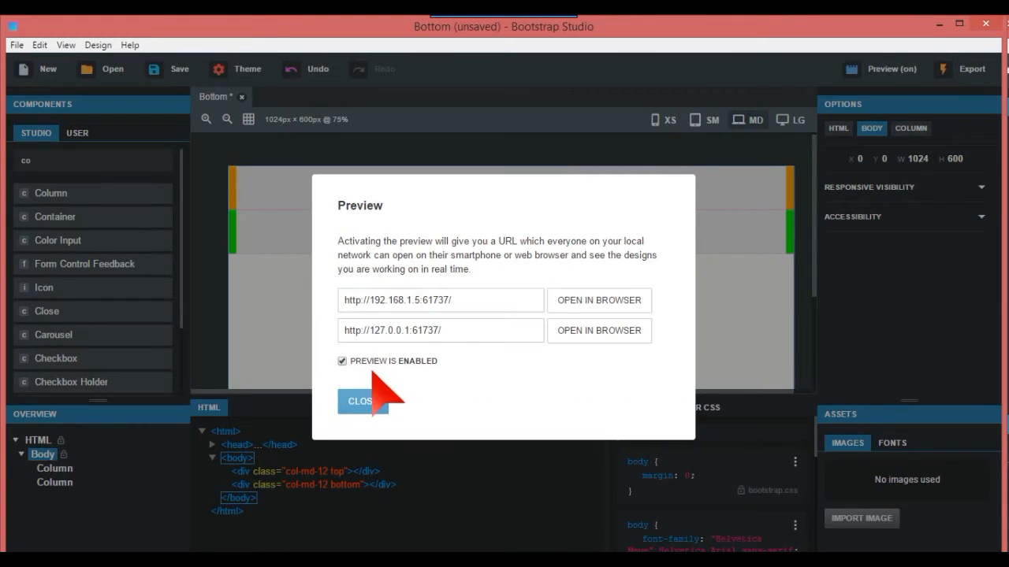
left_click(599, 301)
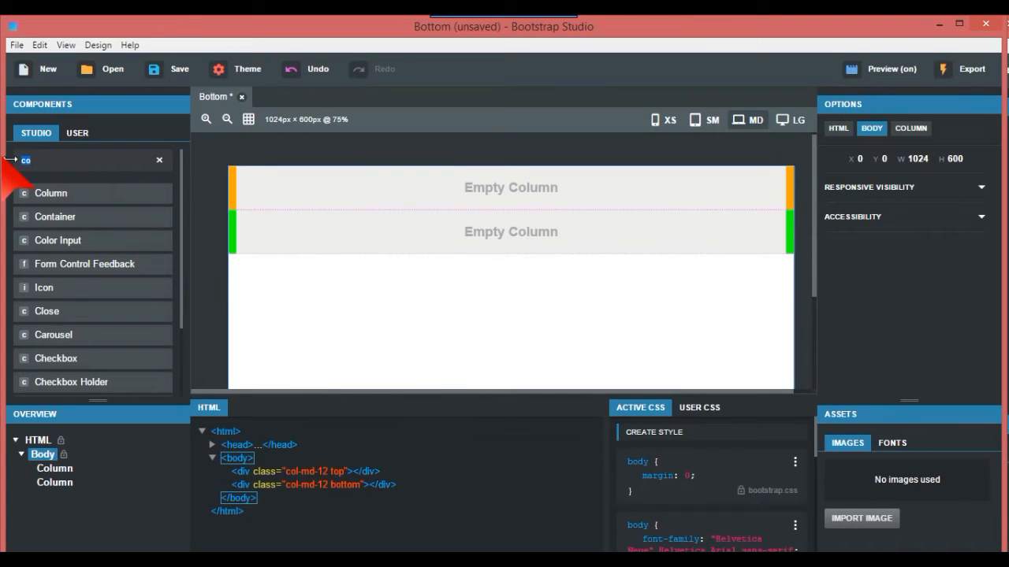
- Drag a Paragraph component into each column
type("pa")
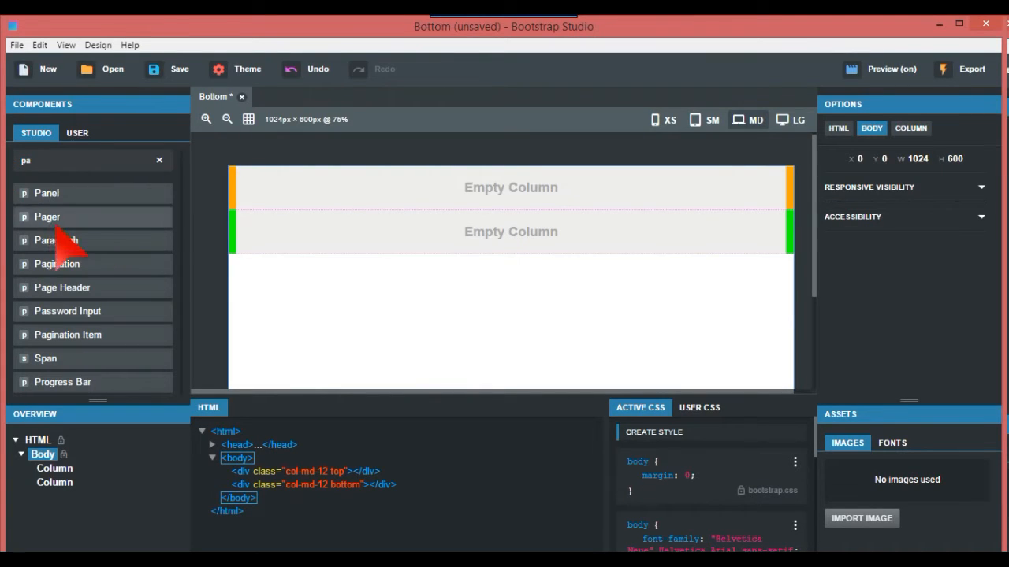
left_click_drag(56, 240, 510, 187)
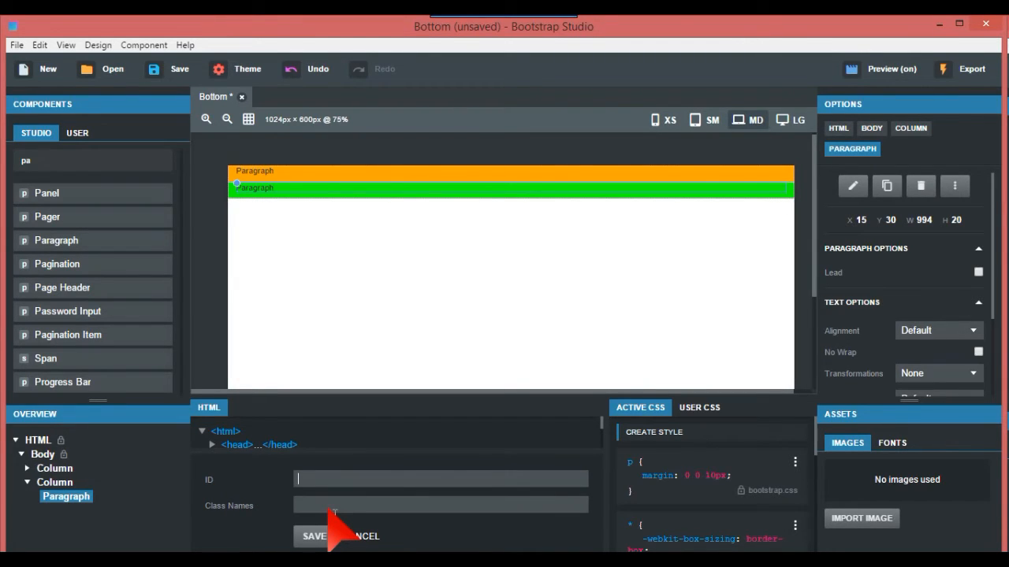
- Give the bottom column's paragraph the ID 'second' and save it
type("secon")
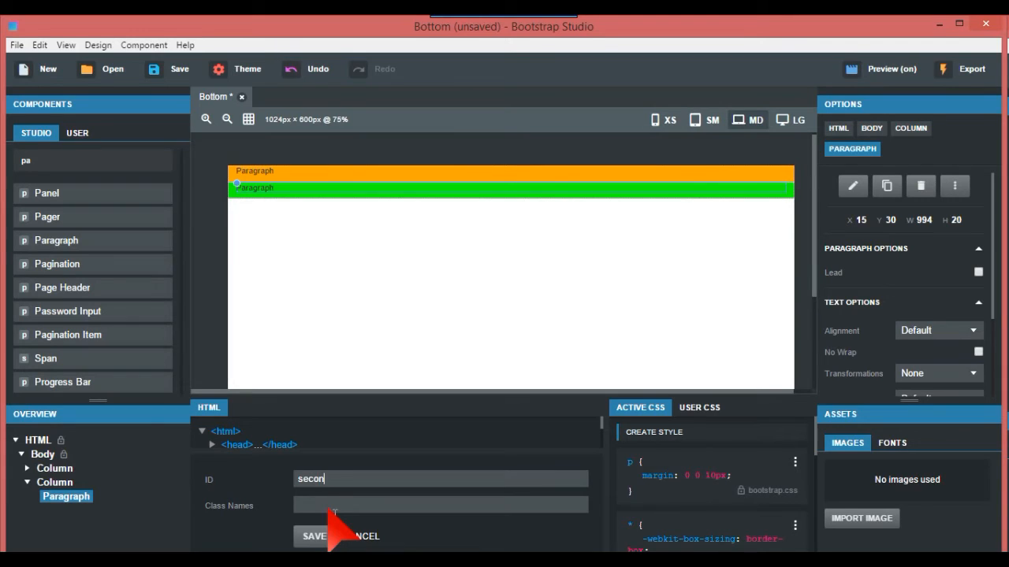
type("d")
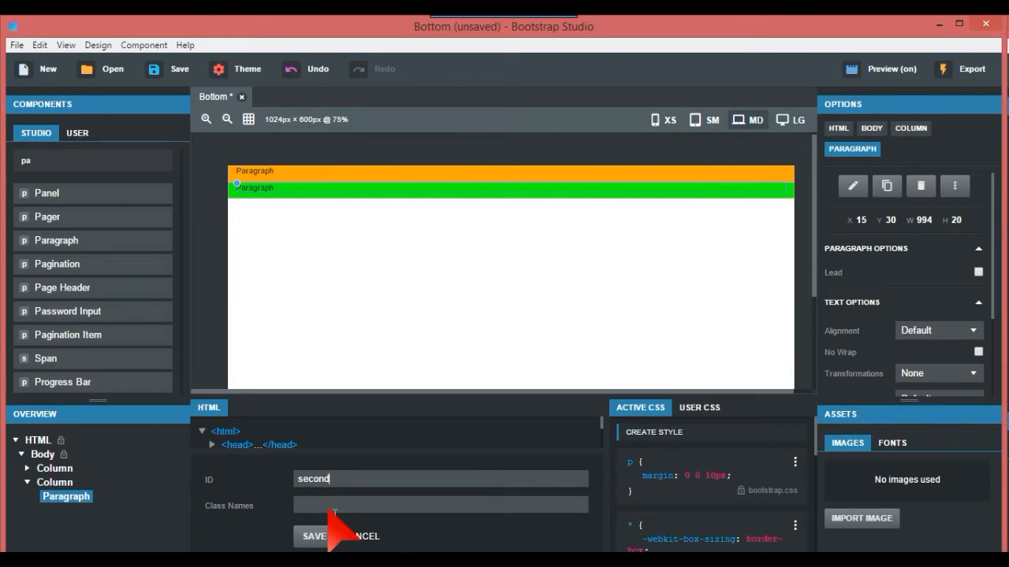
left_click(314, 535)
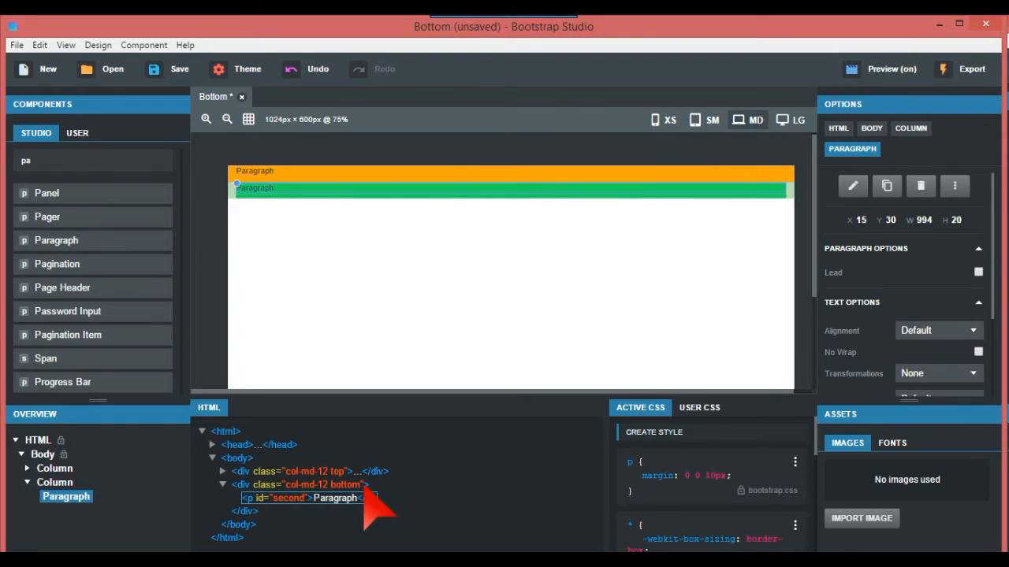
- Select the bottom column to add position absolute, bottom 0 and height 60px to its style
left_click(299, 484)
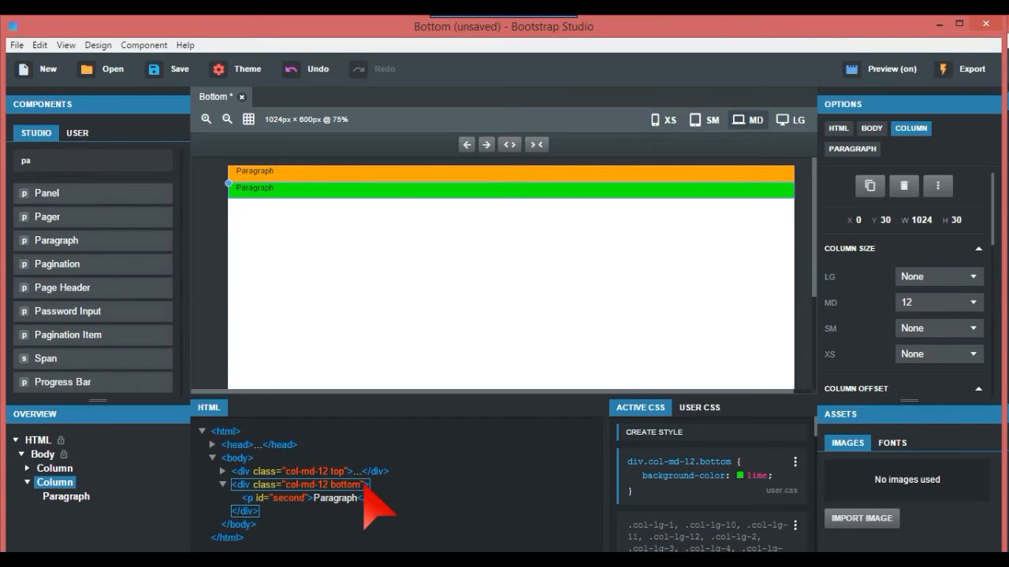
mouse_move(473, 504)
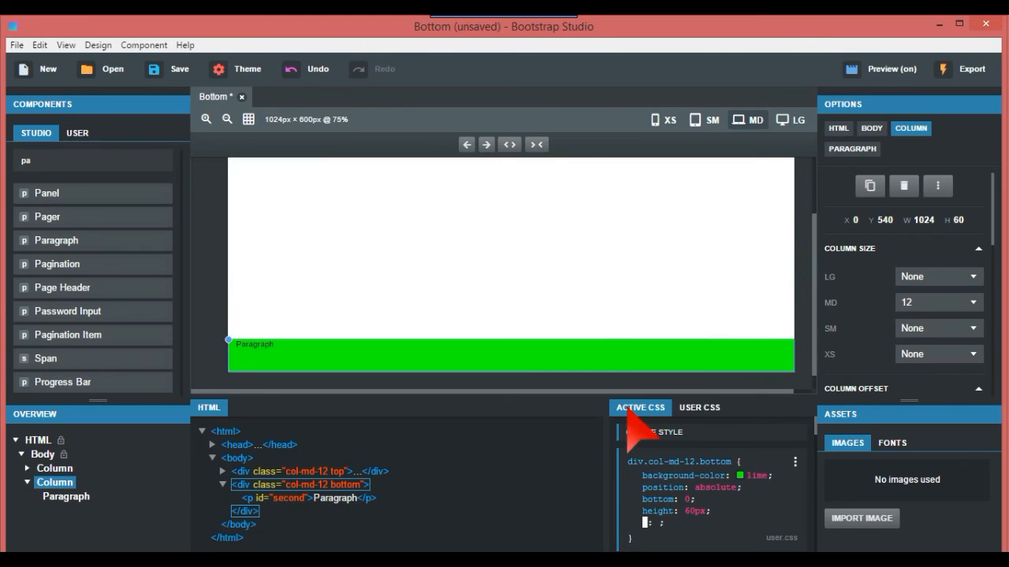
left_click(890, 69)
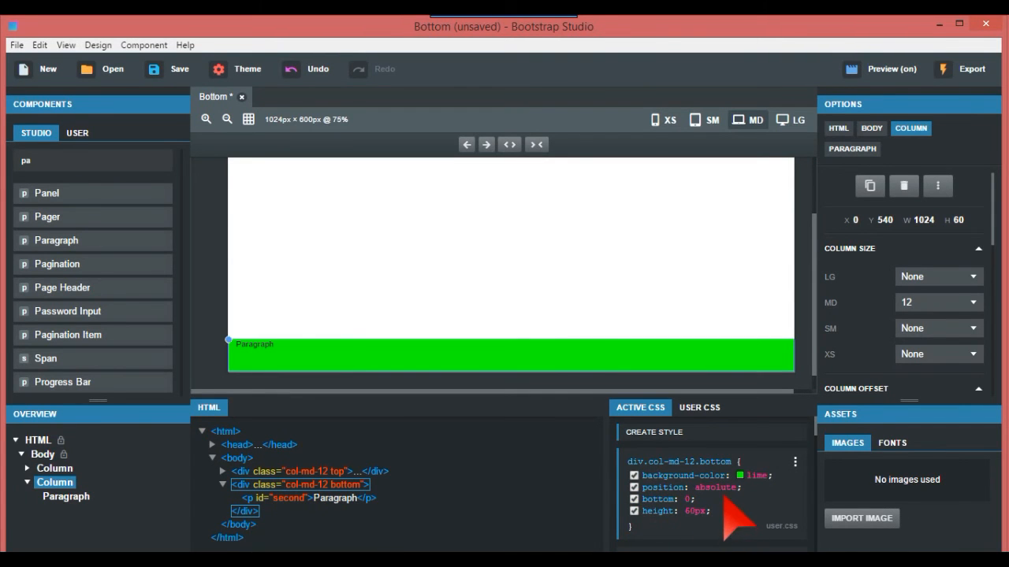
mouse_move(693, 512)
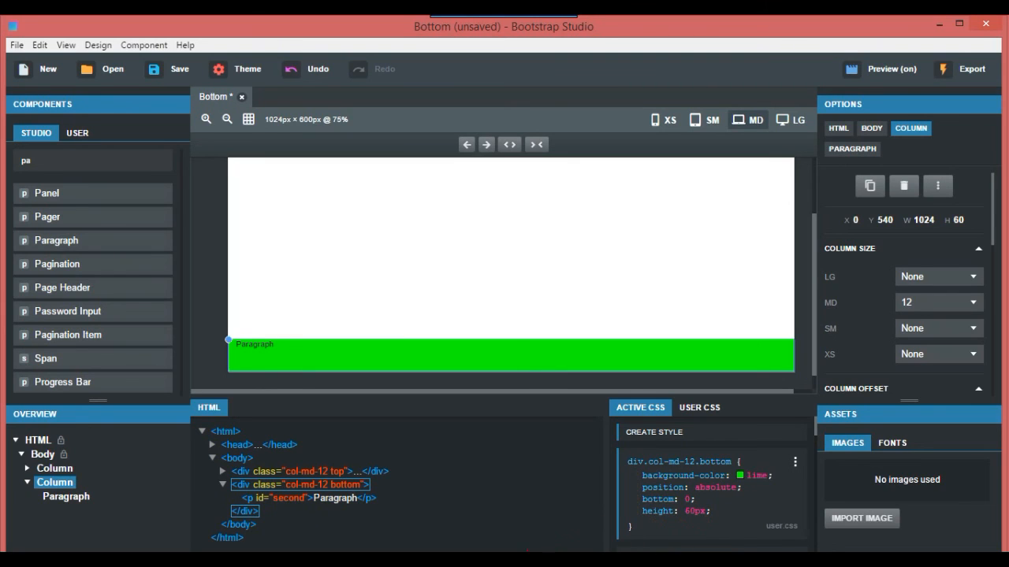
left_click(891, 70)
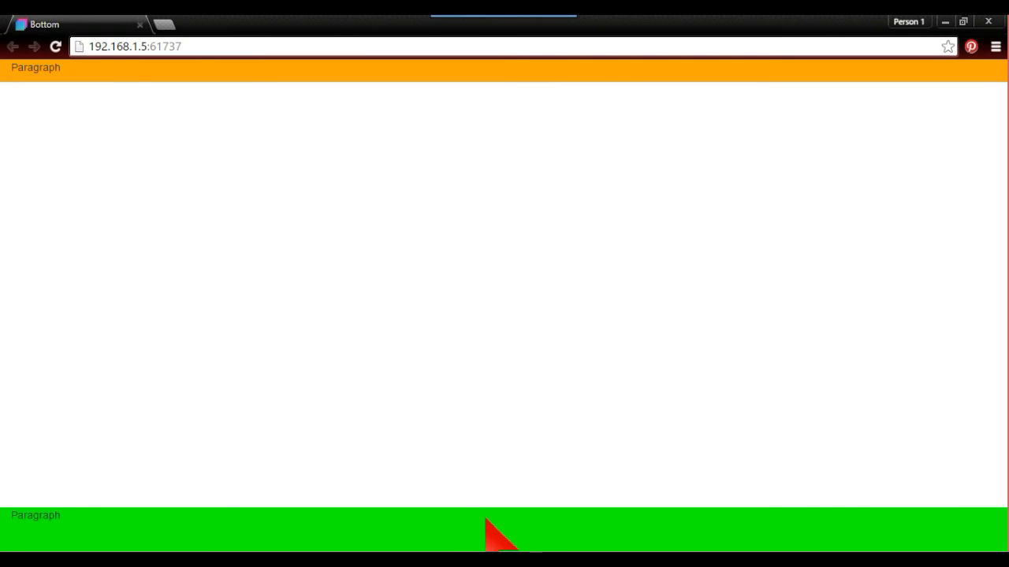
mouse_move(491, 242)
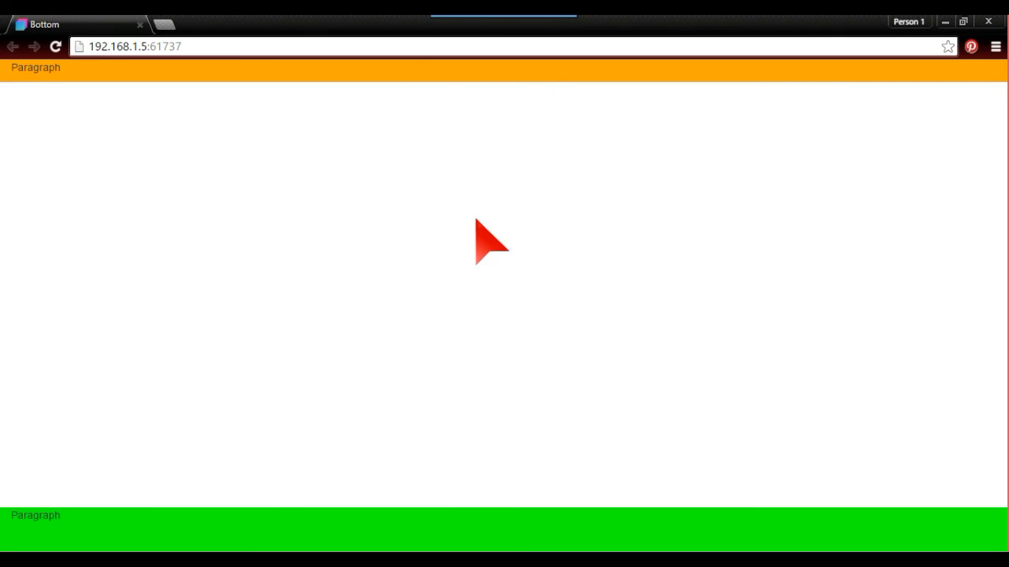
mouse_move(543, 473)
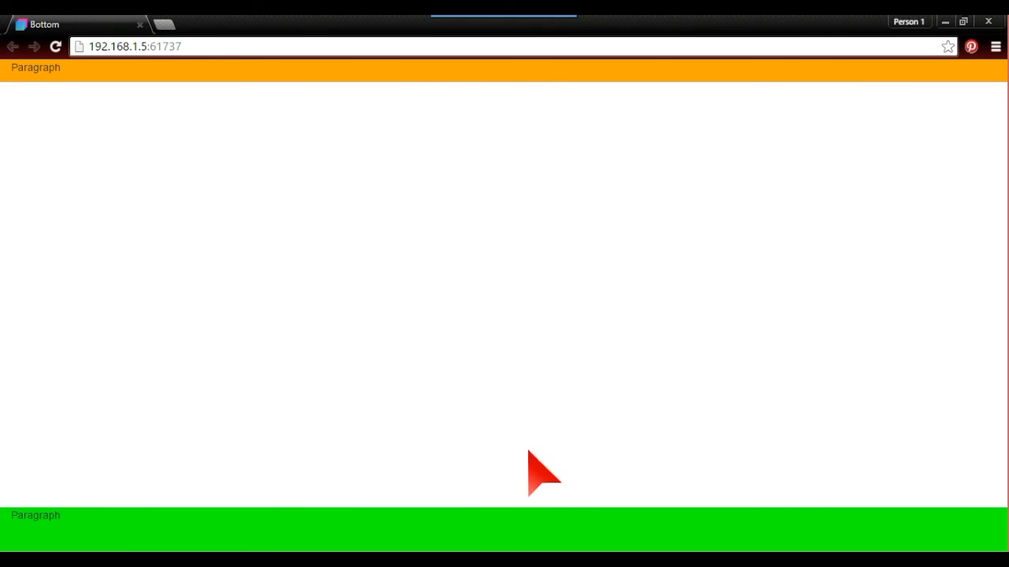